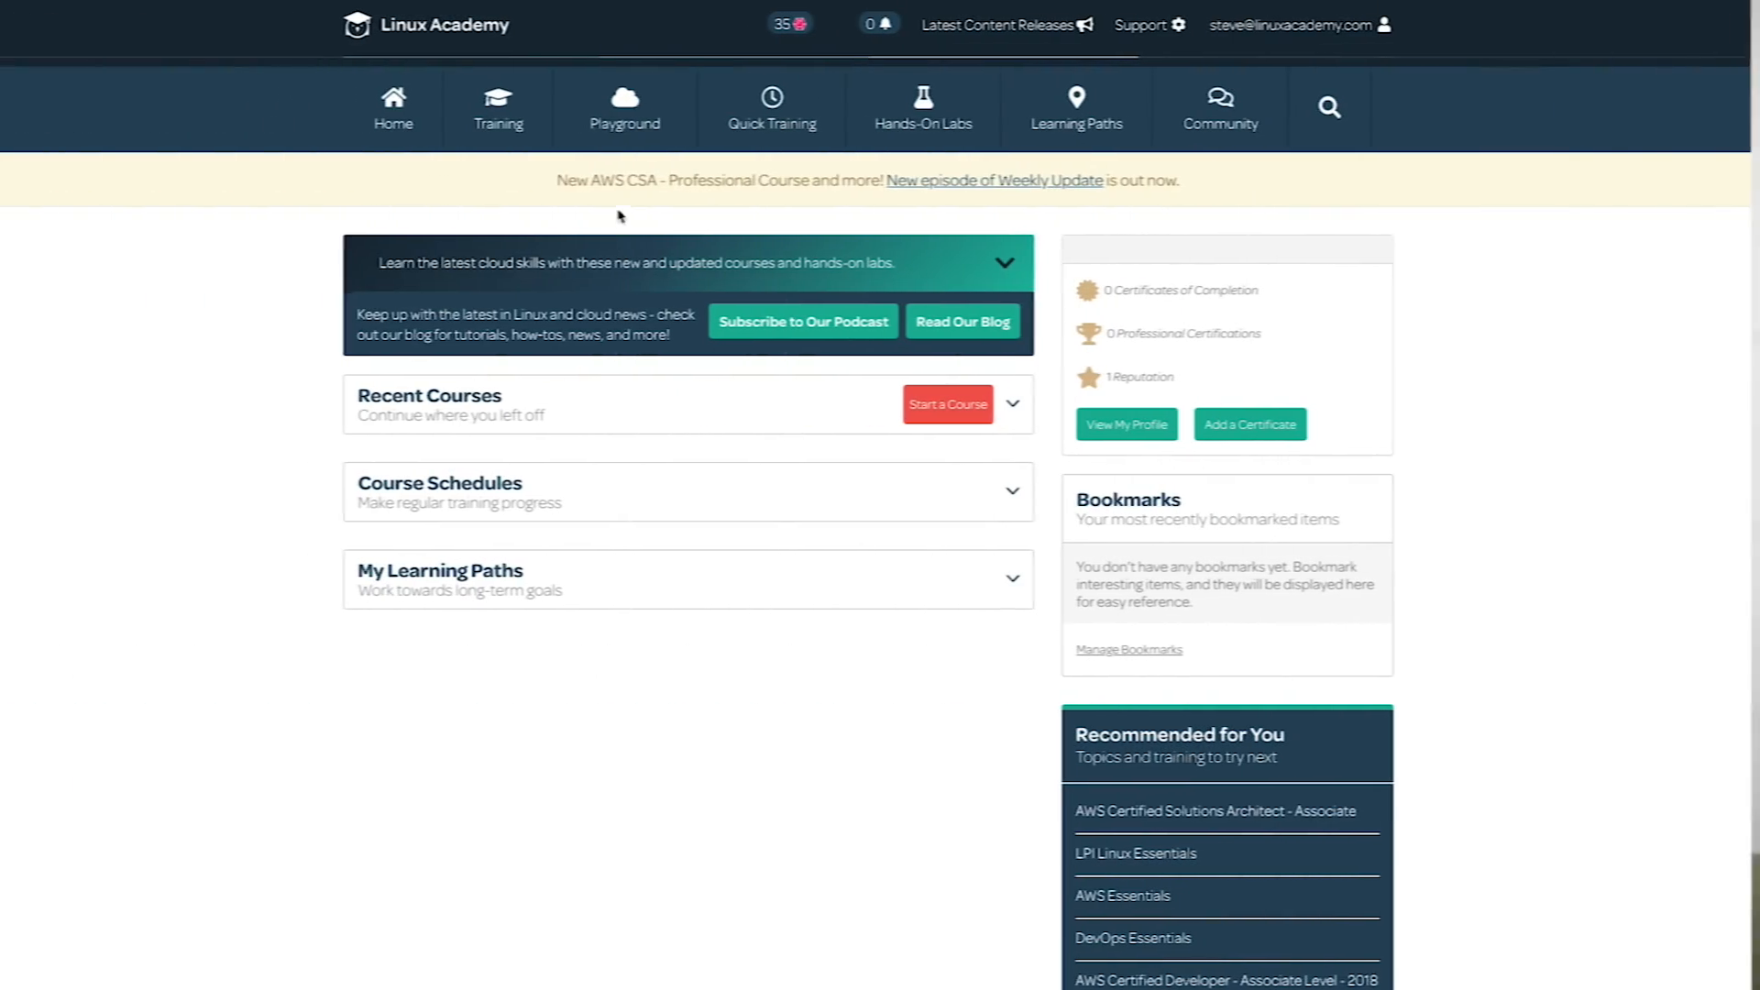
# Start a GCP sandbox from the Playground's Cloud Sandboxes.
pyautogui.click(625, 108)
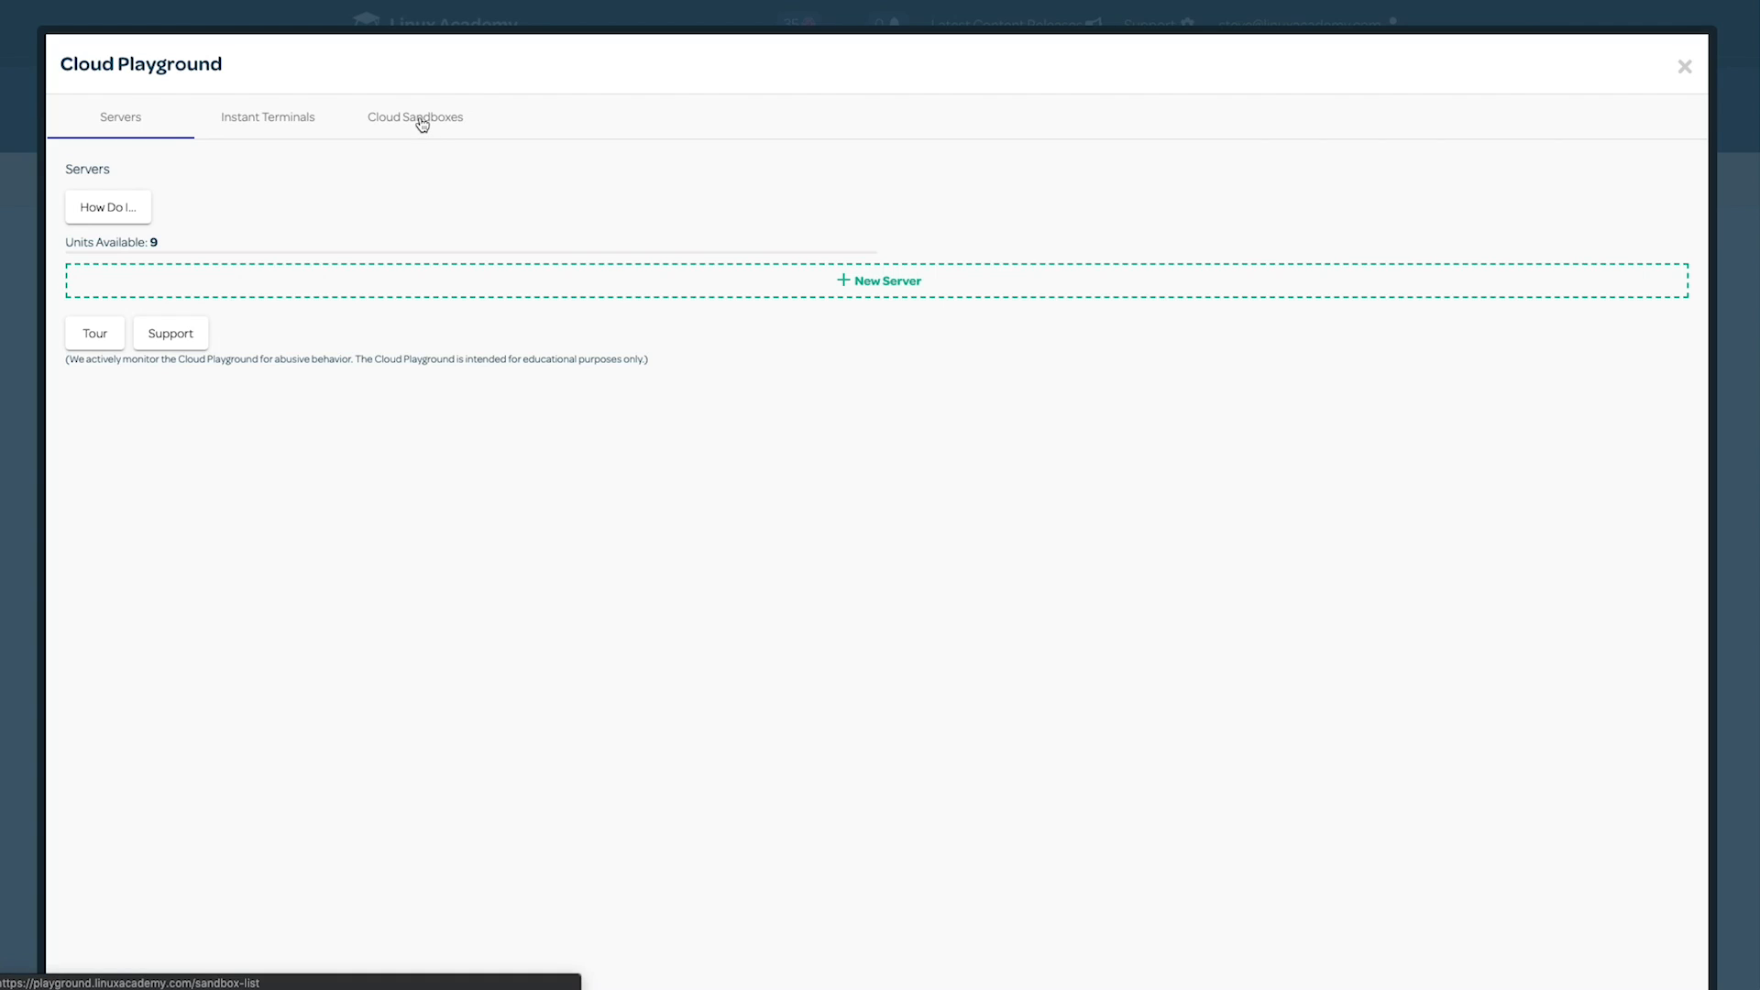
pyautogui.click(414, 117)
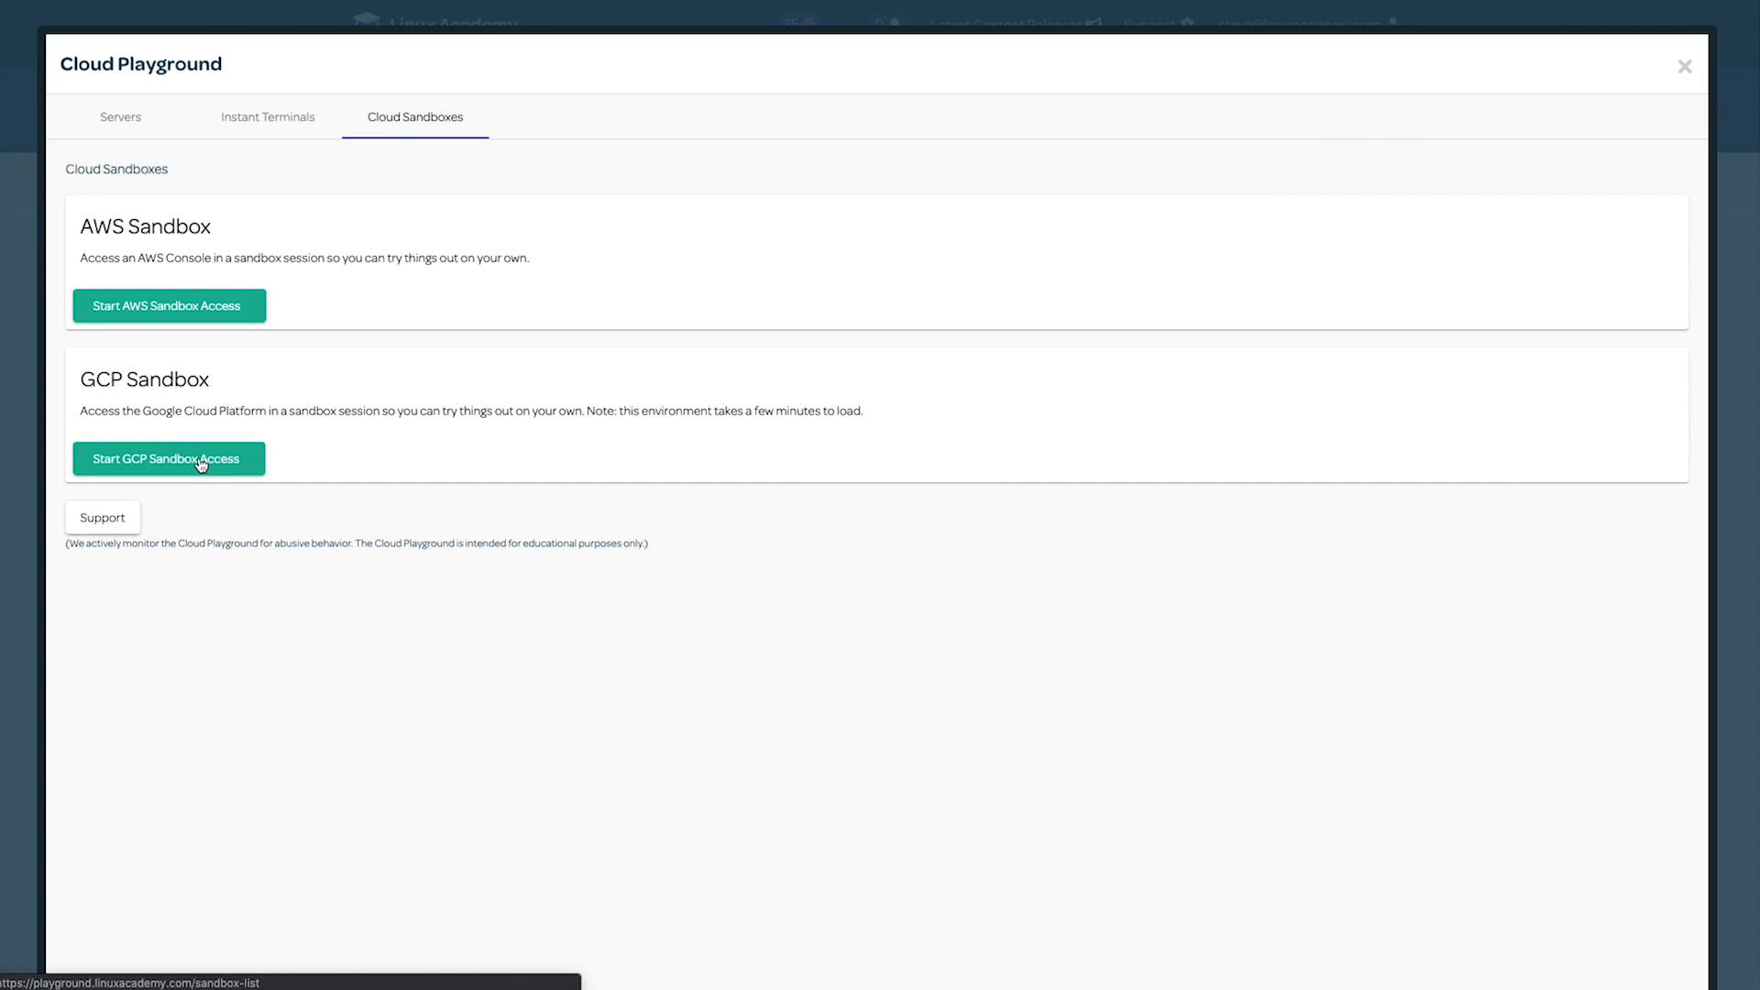
pyautogui.click(168, 459)
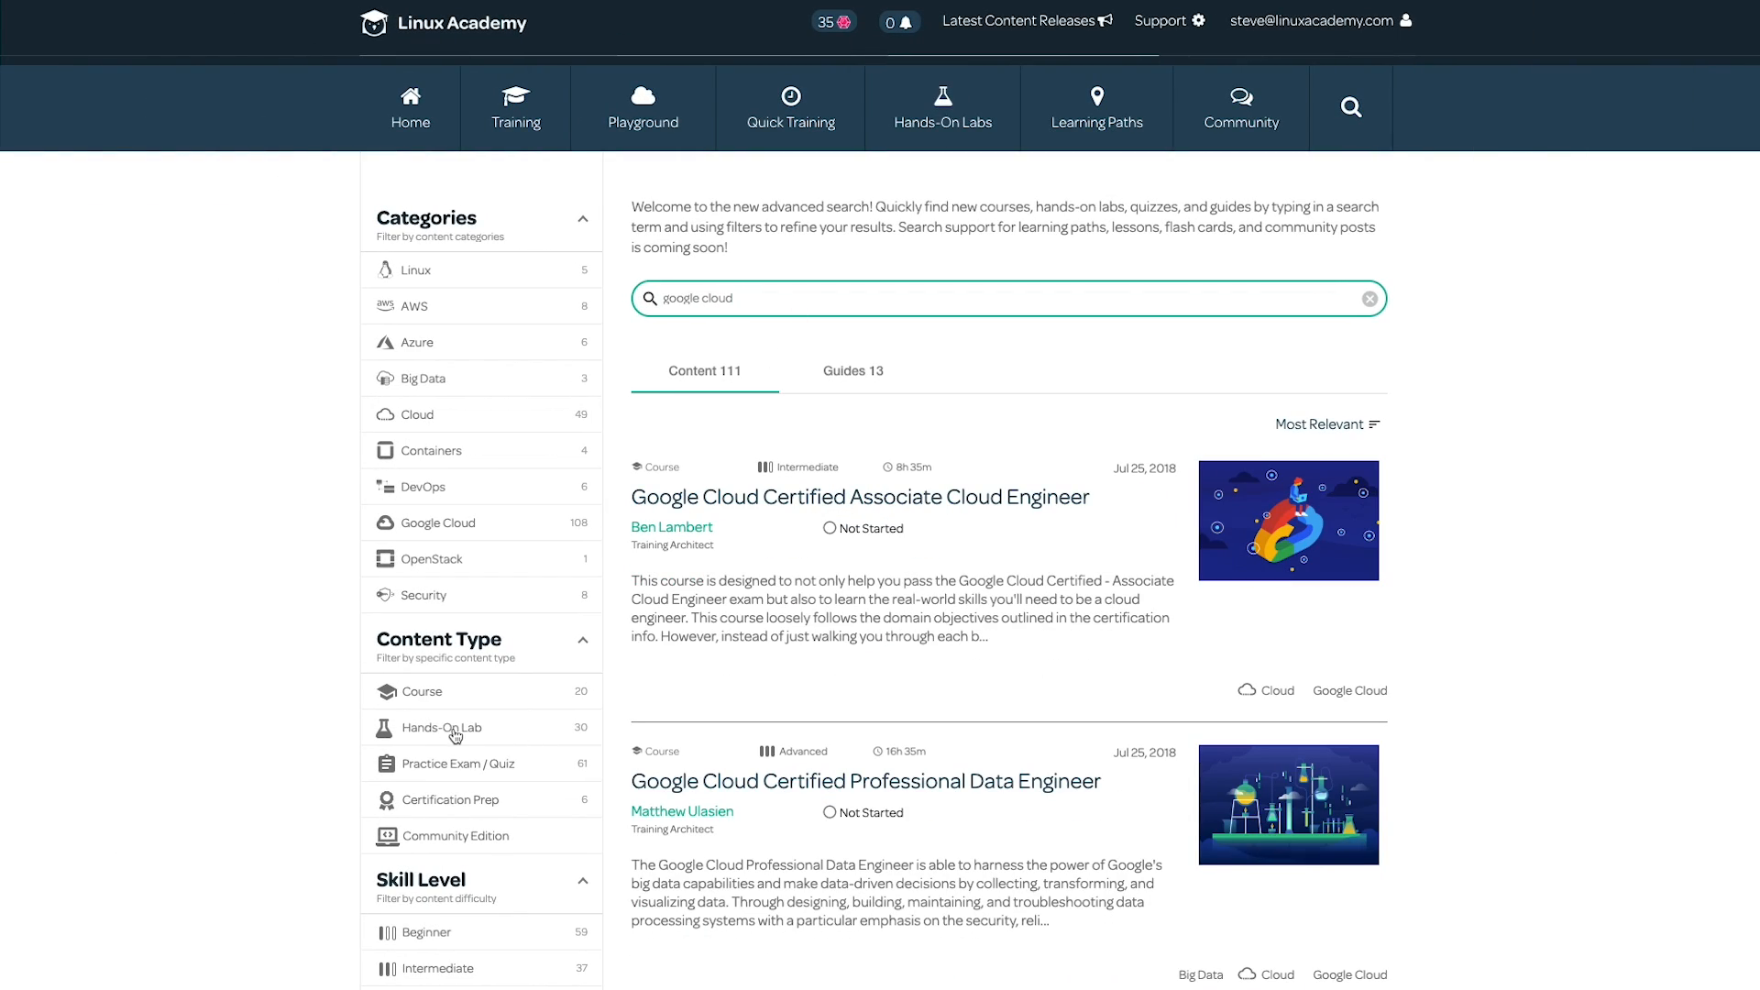
# Filter the google cloud results to hands-on labs and start the Deployment Manager lab.
pyautogui.click(441, 727)
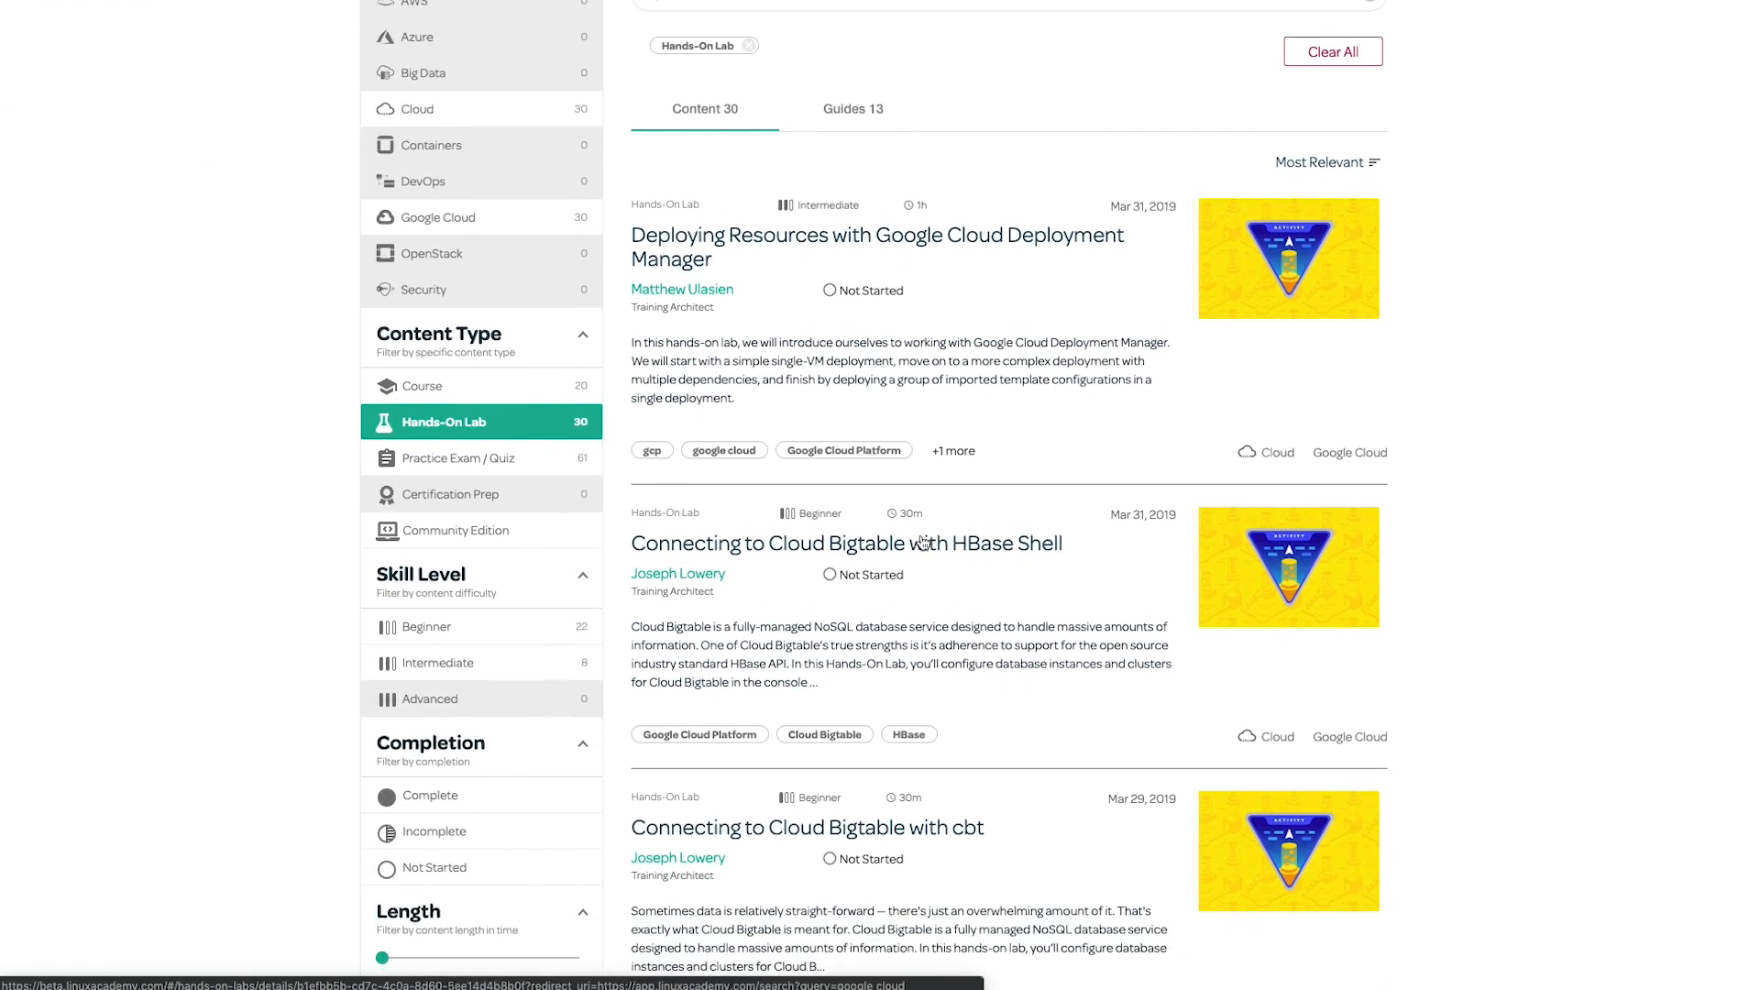
pyautogui.scroll(3)
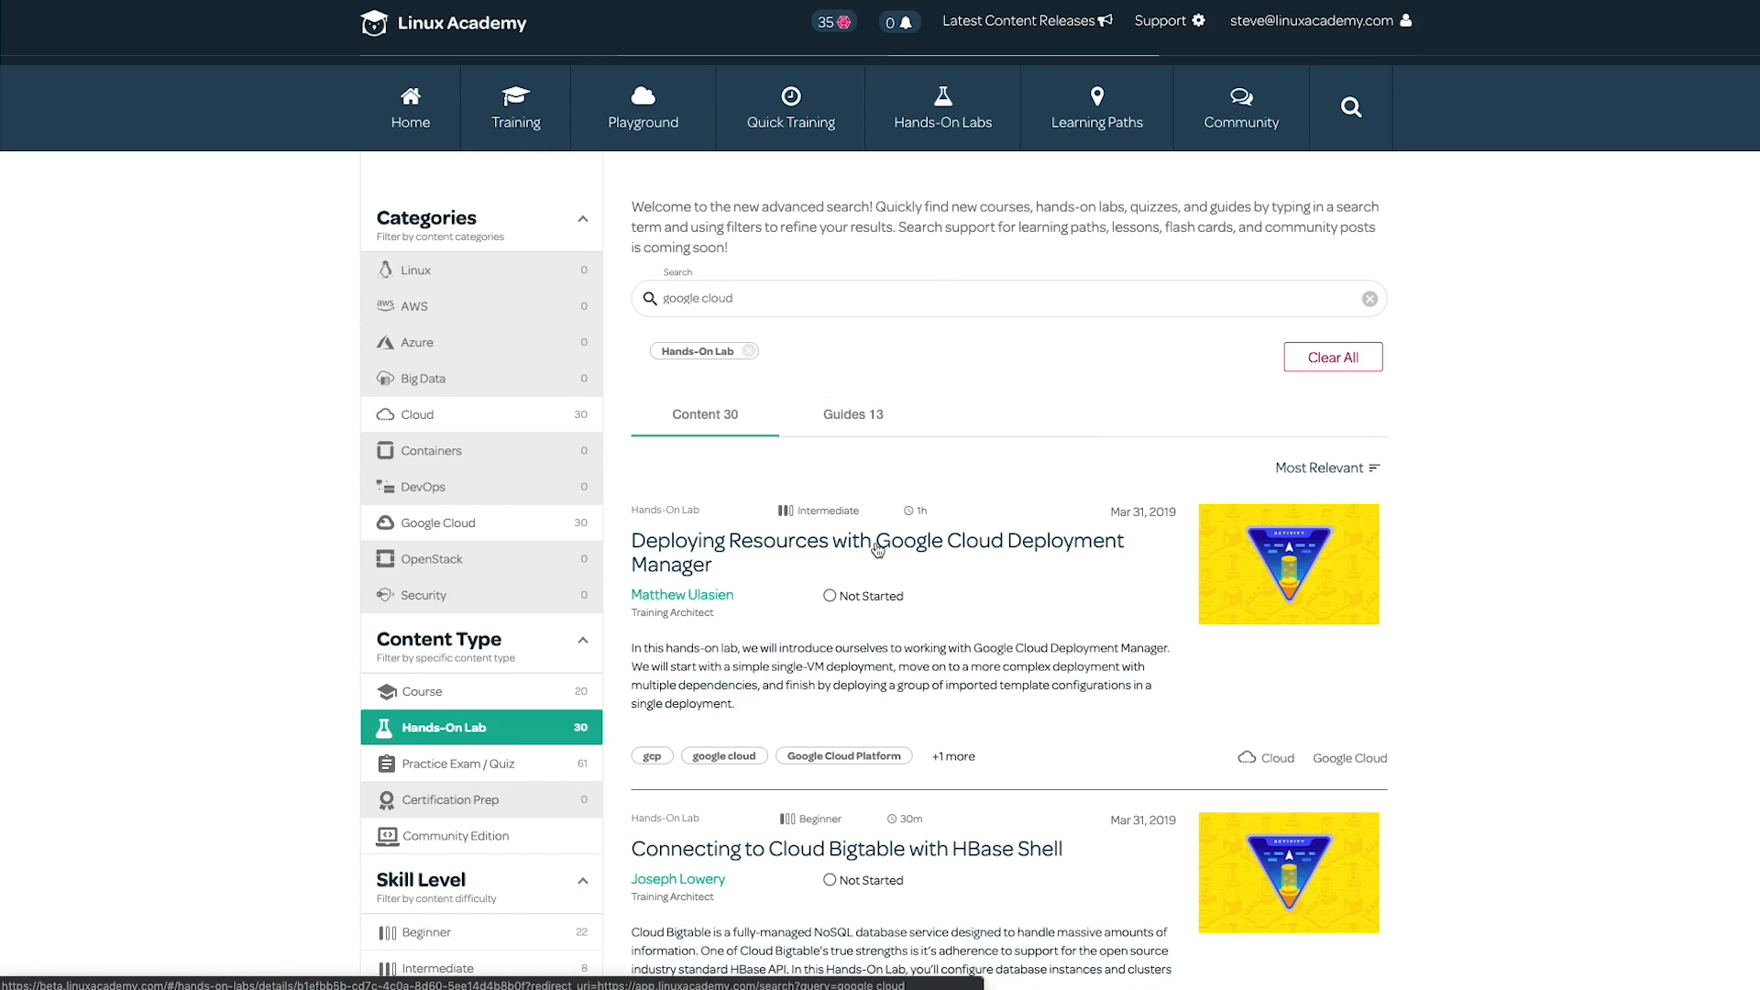
pyautogui.click(876, 550)
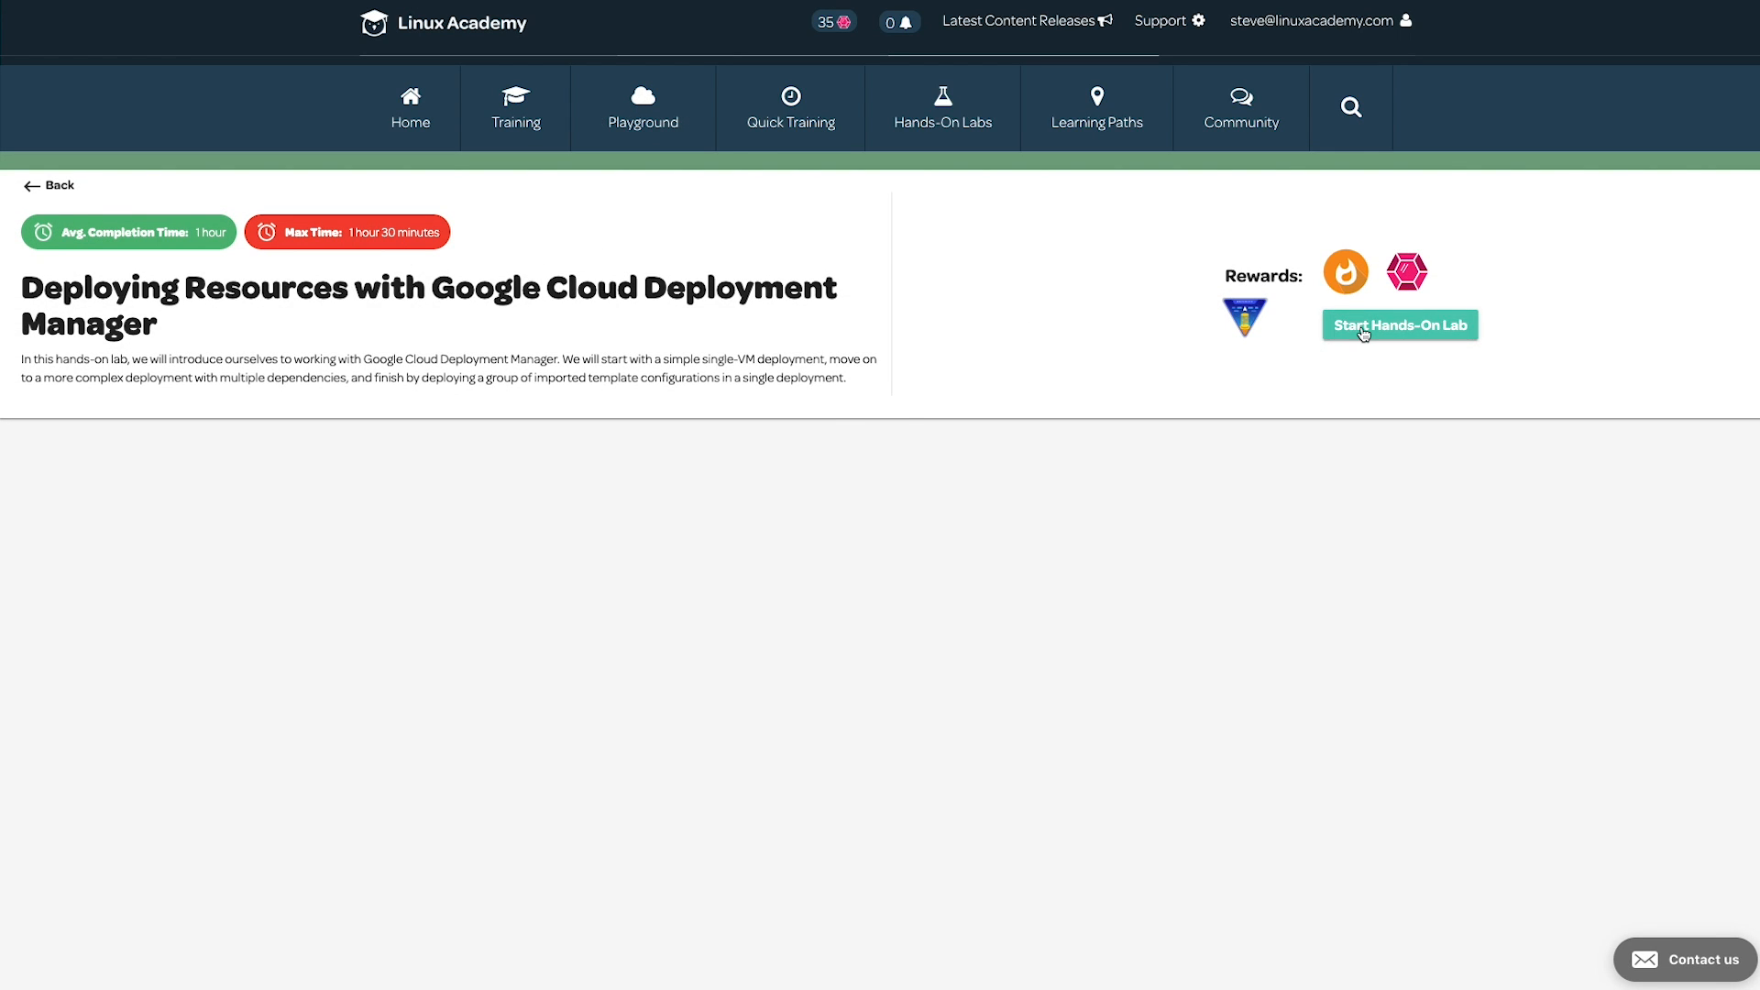
pyautogui.click(1400, 324)
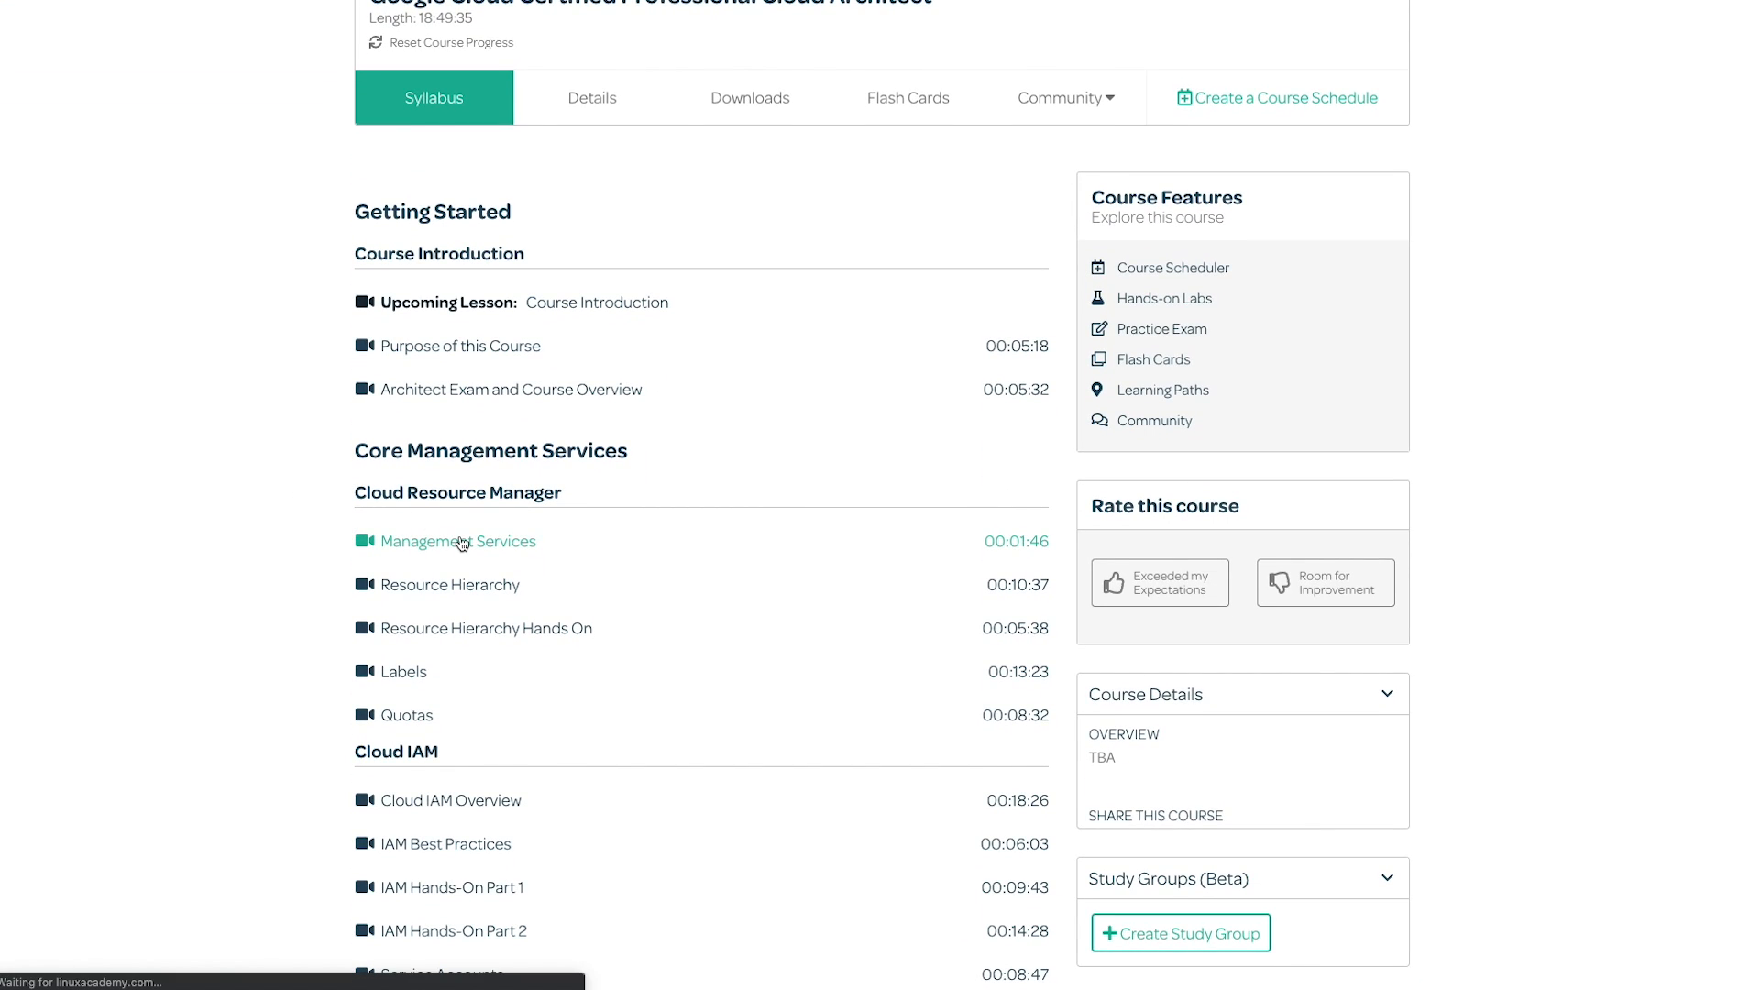
# Play the Management Services lecture, then open the Service Accounts and Scopes lab.
pyautogui.click(456, 541)
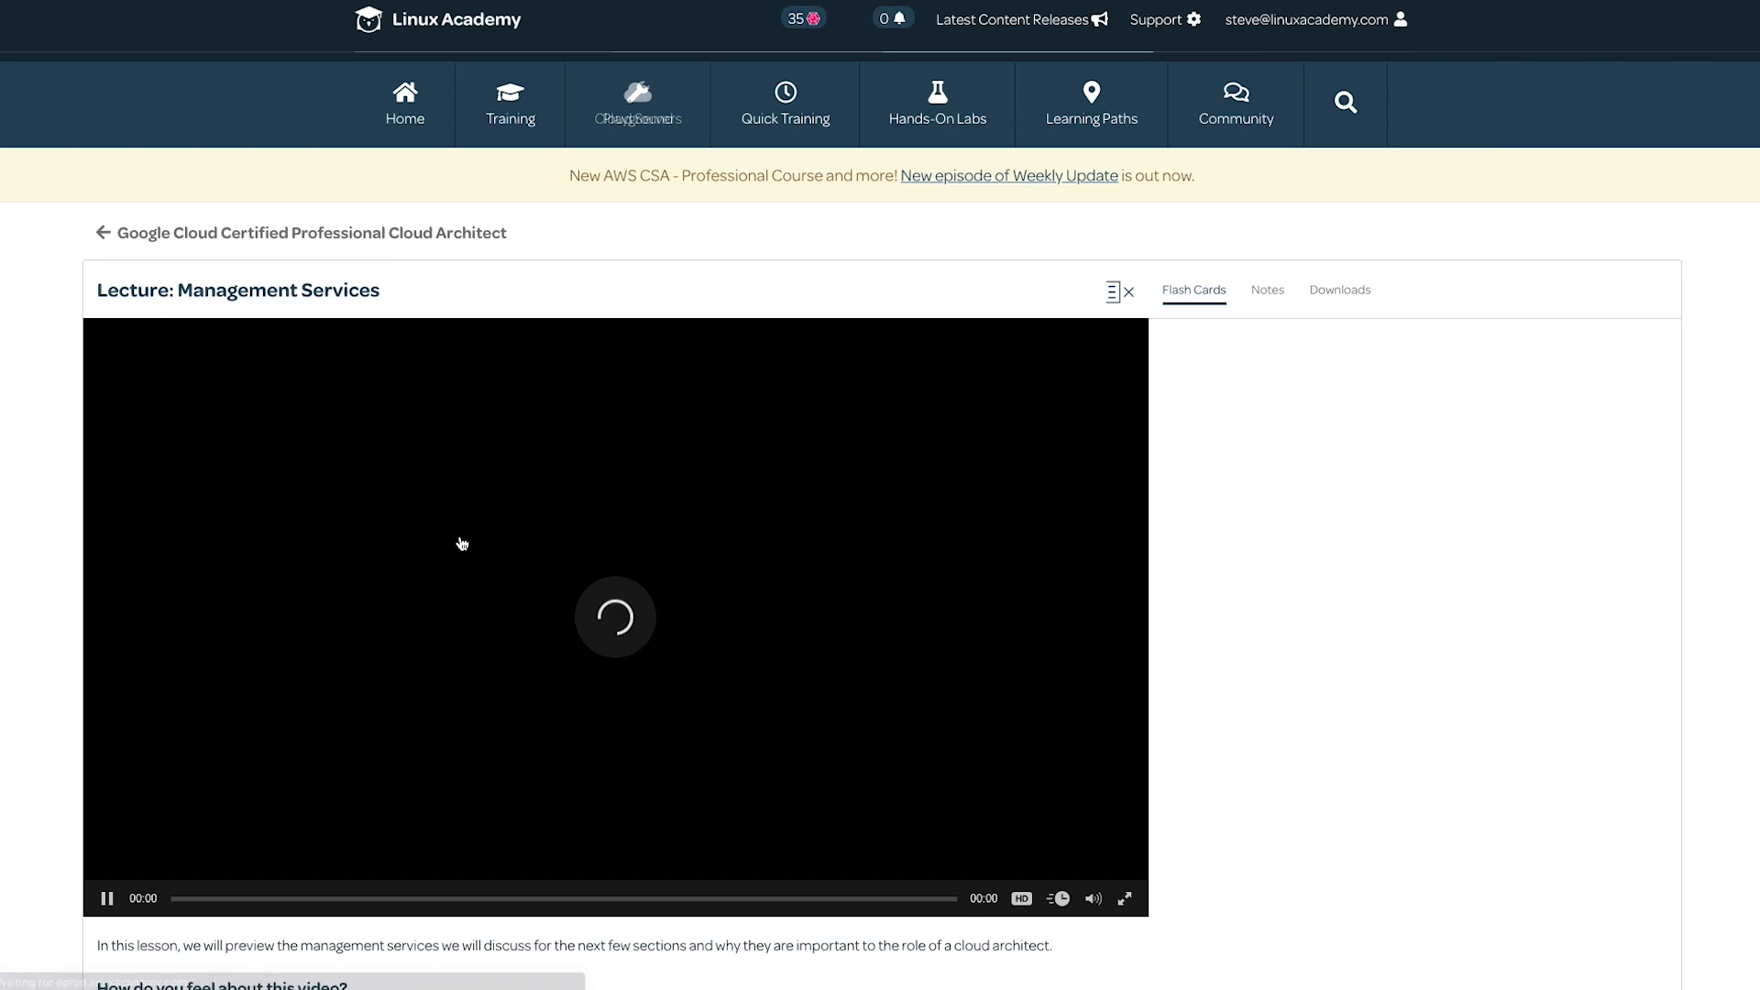
pyautogui.scroll(-3)
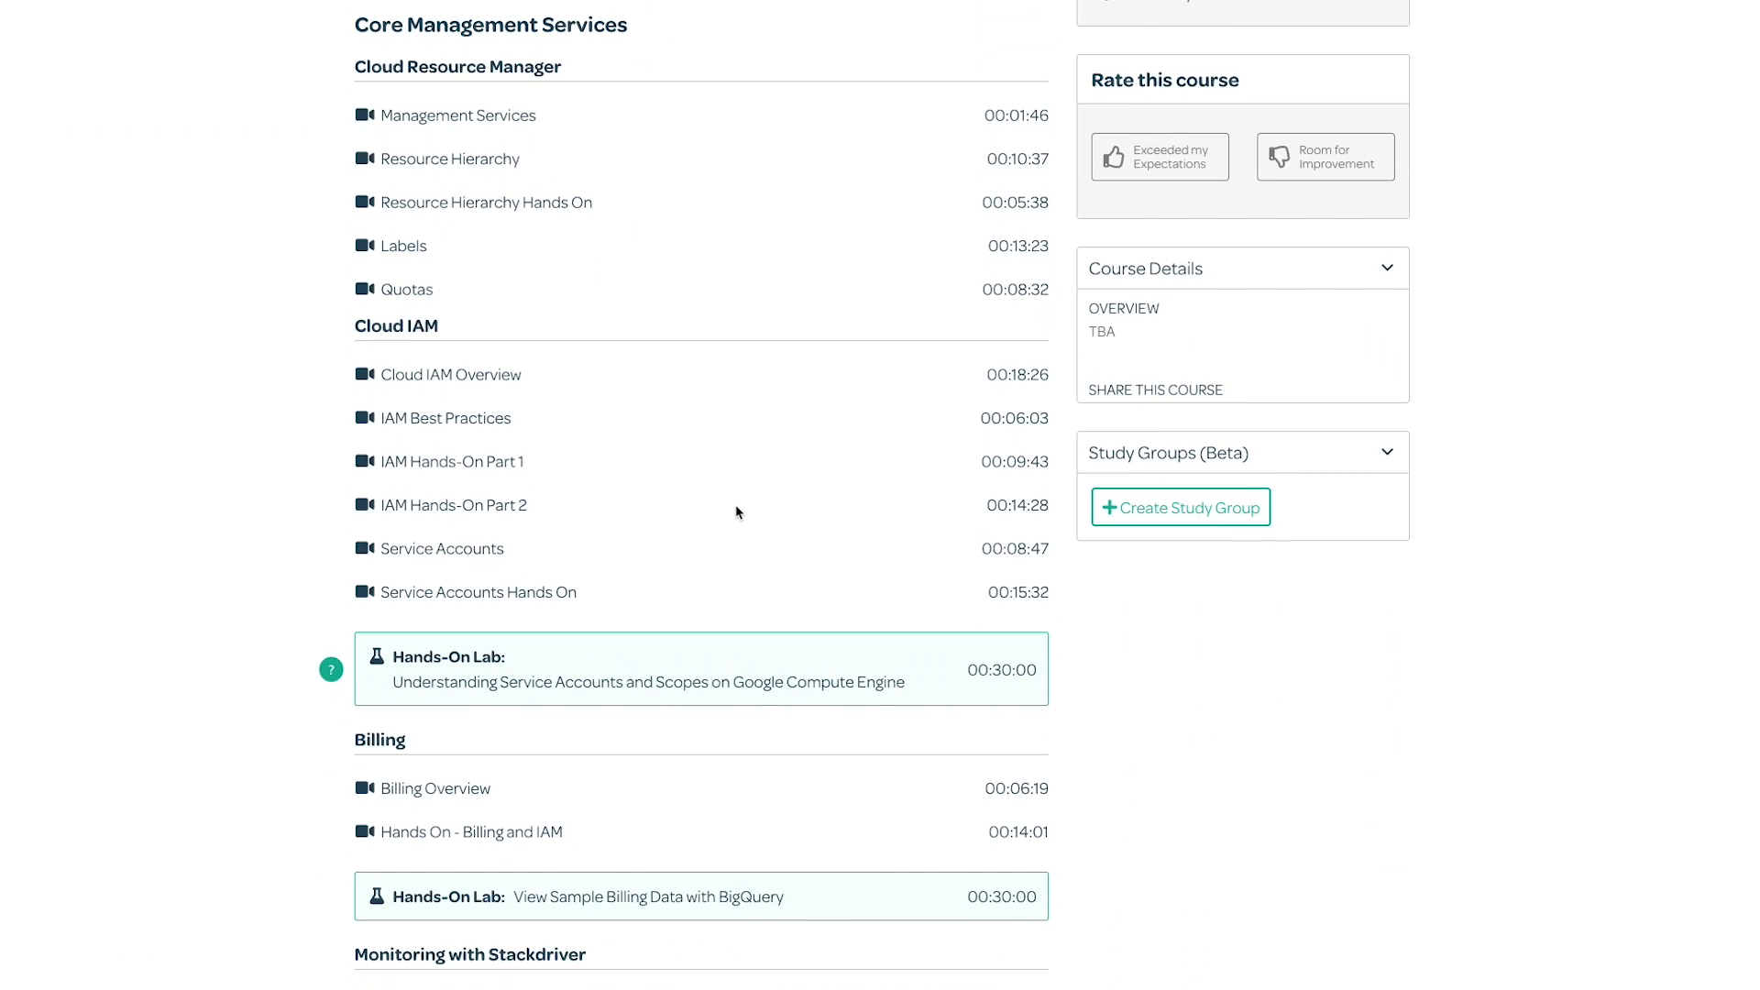
pyautogui.click(699, 669)
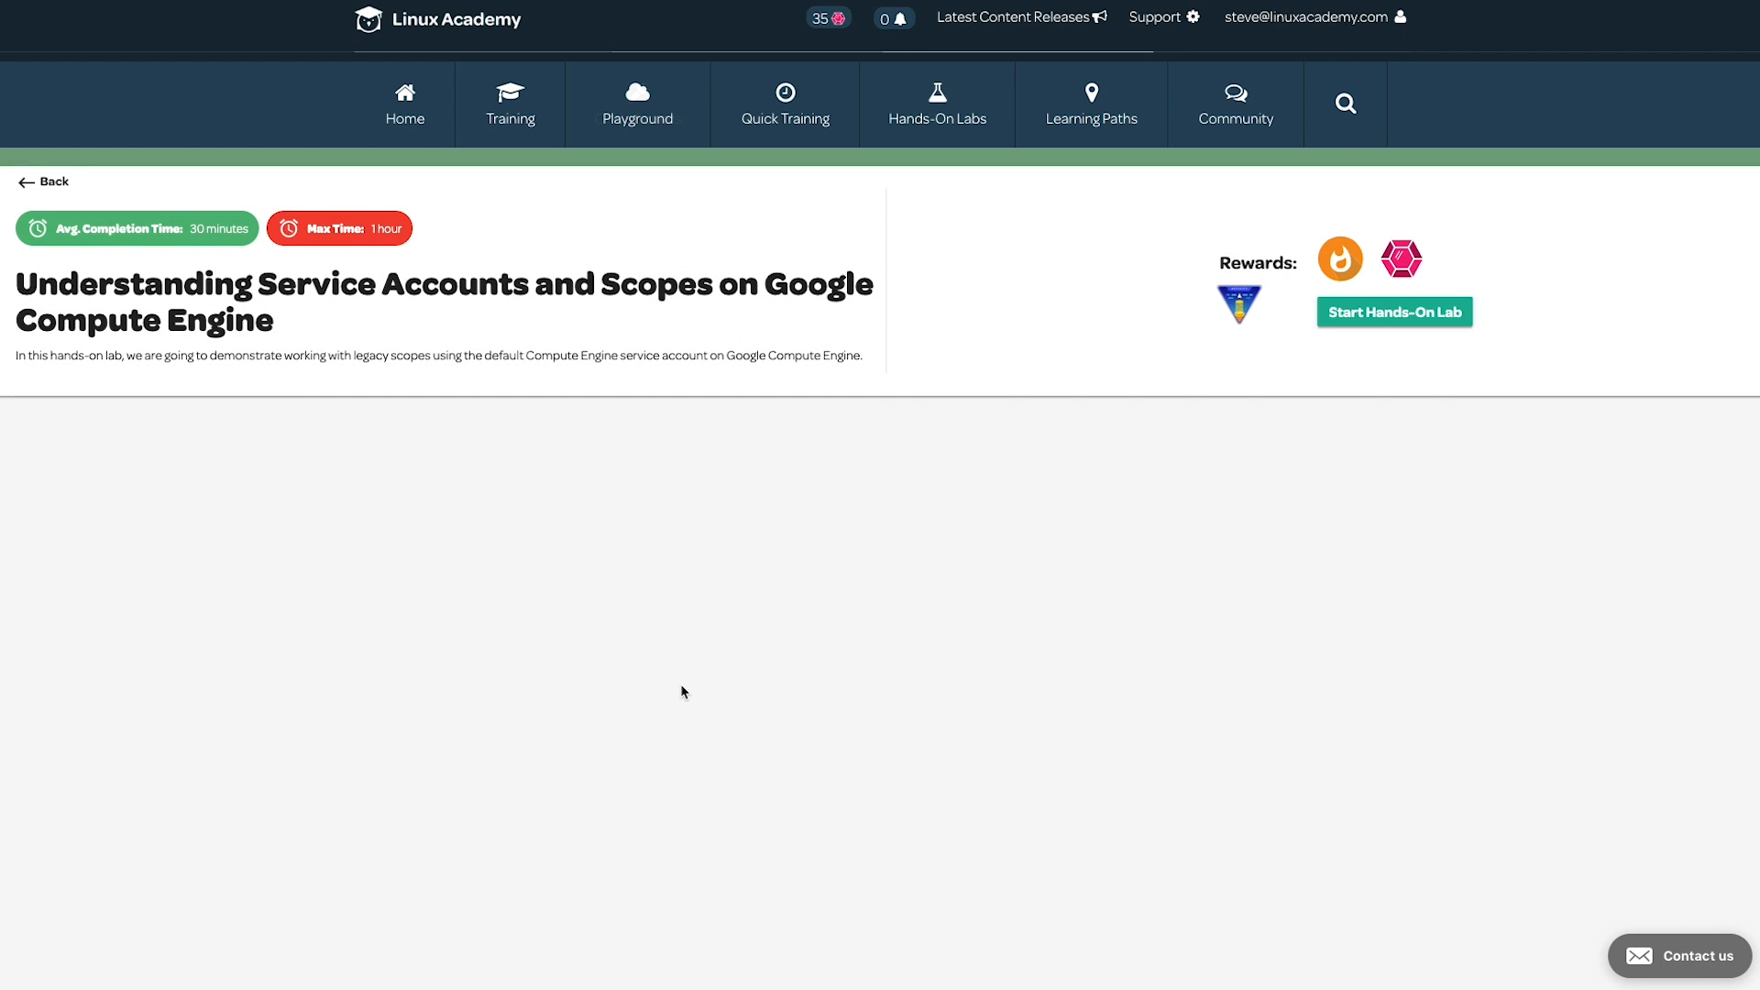